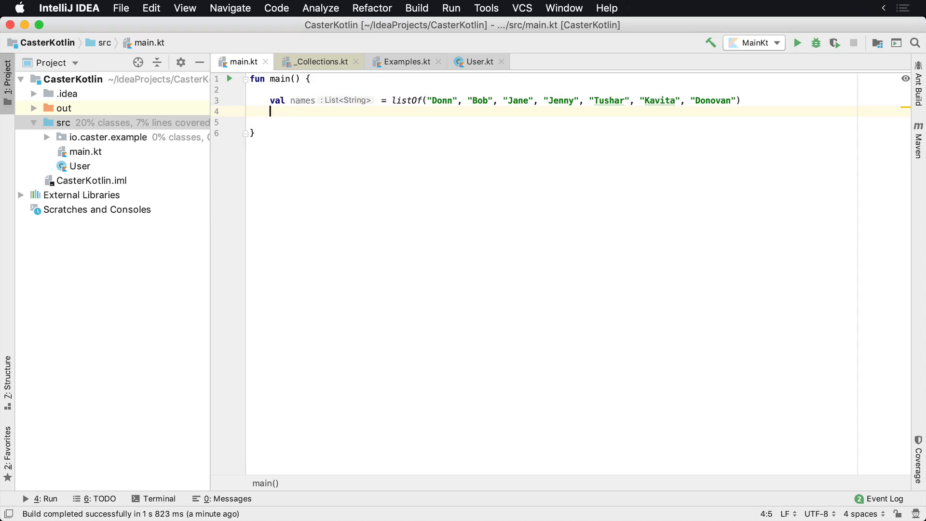
- Write val result = names.filterNot { it.contains("a") } in main.kt
text(va)
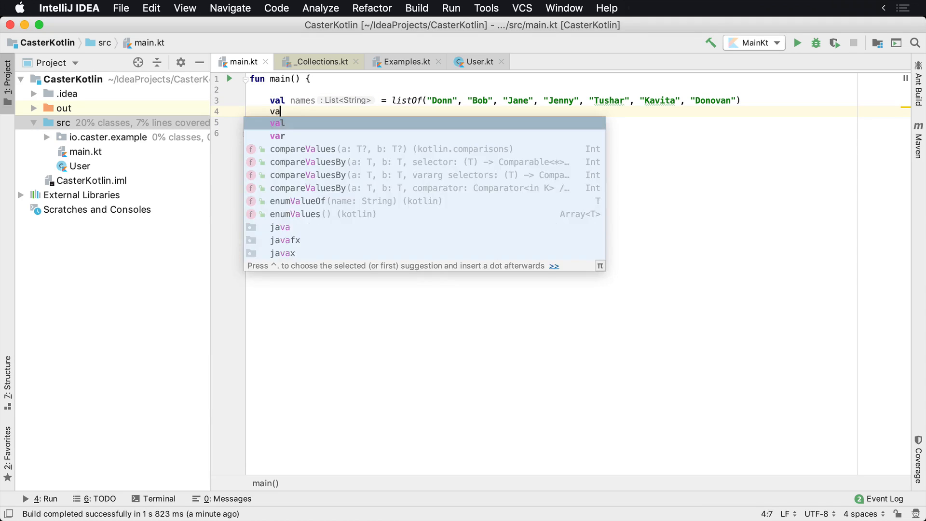
text(result =)
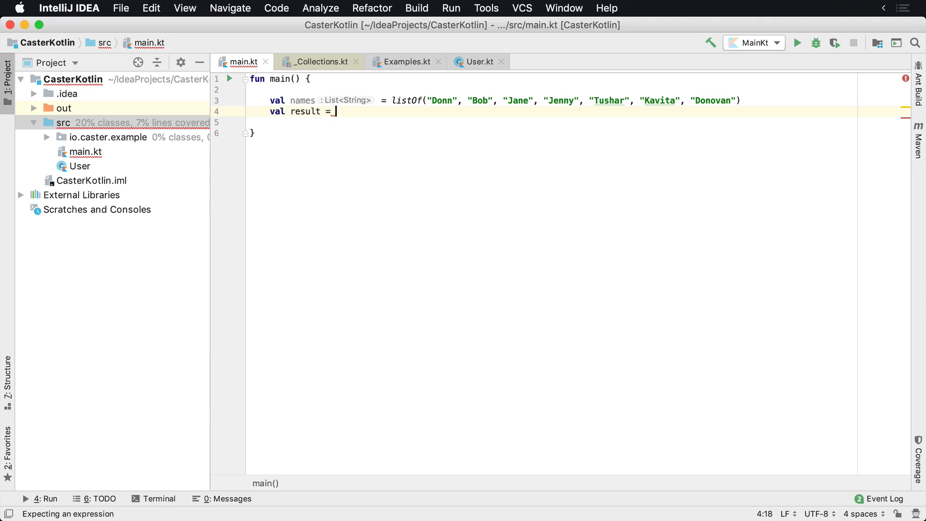
text(names.filterNot {)
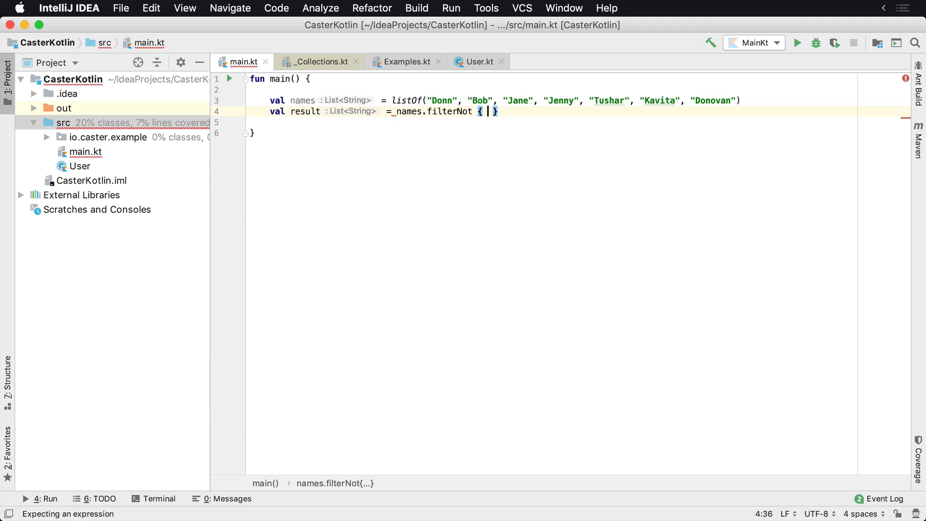
text(it.)
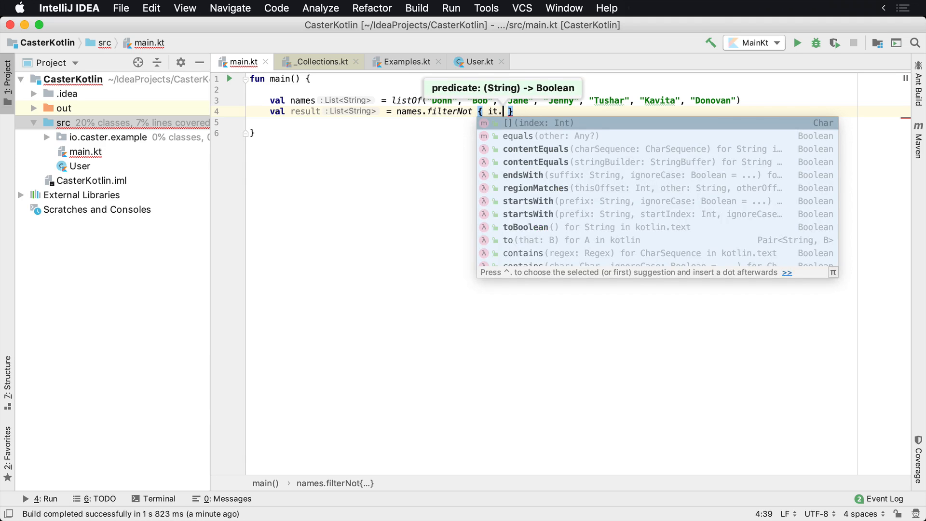
text(contains("a)
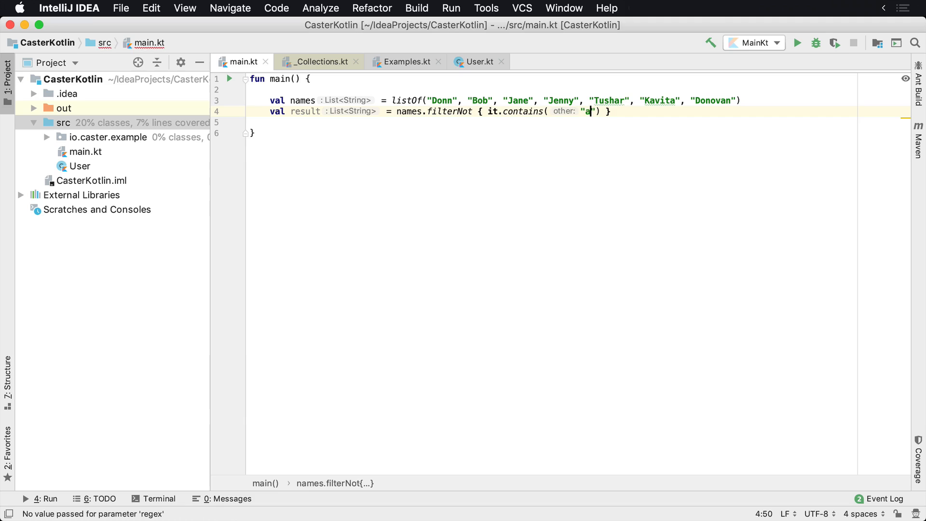
- Add println(result) and run the program, printing [Donn, Bob, Jenny]
text(p)
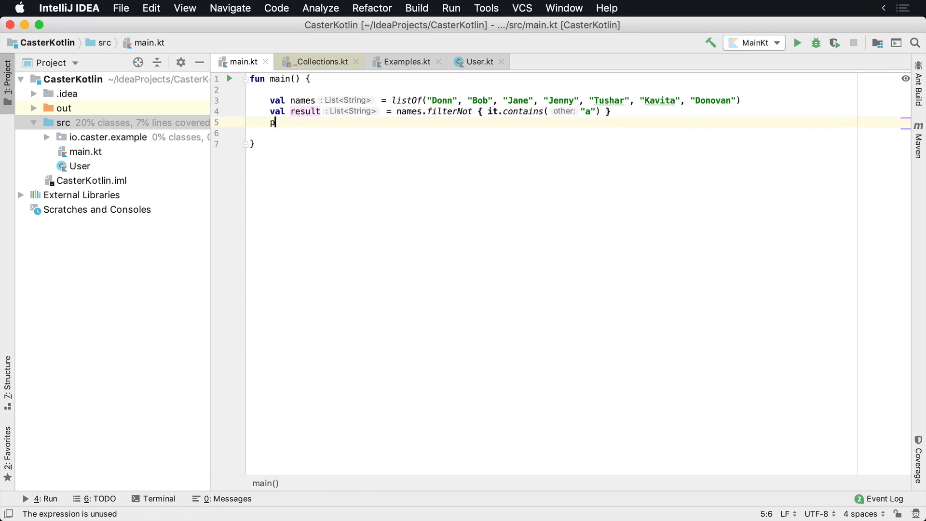
text(rintln(result))
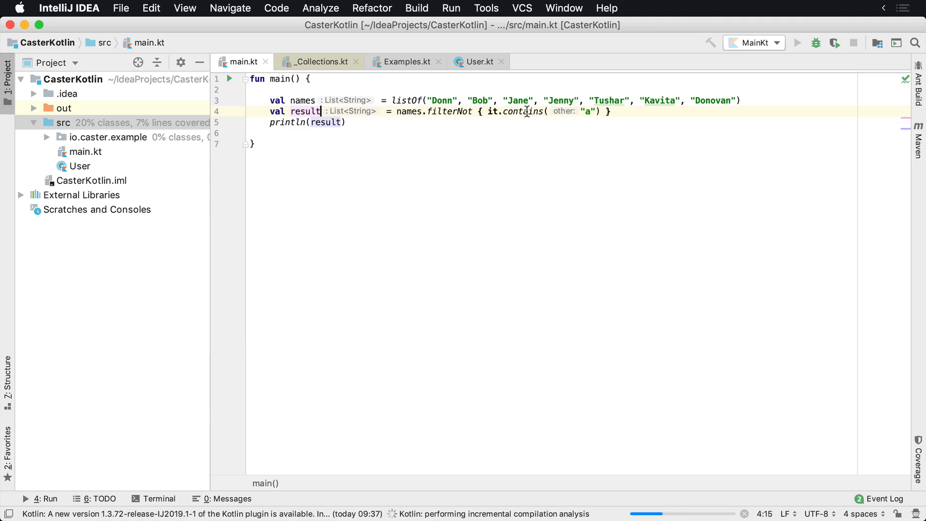
click(797, 42)
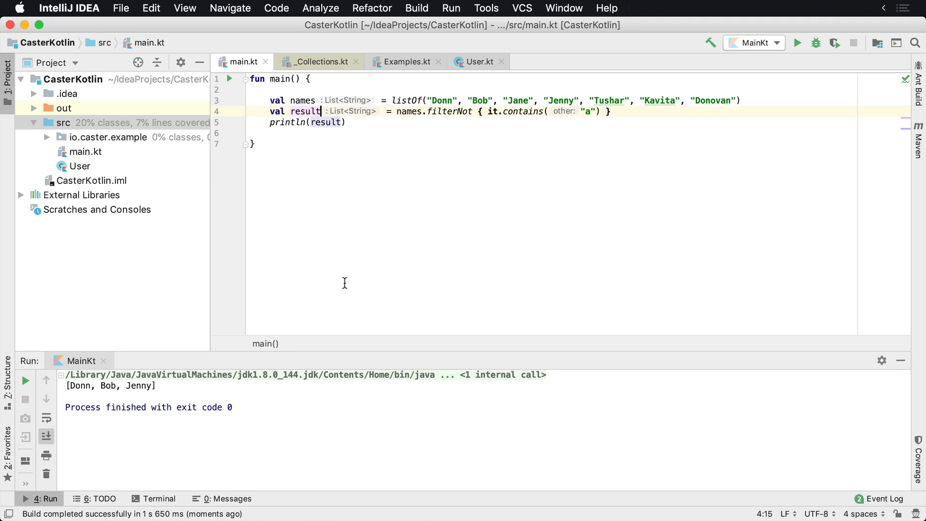
- Select the names Donn, Bob and a third name in the Run output
double_click(80, 386)
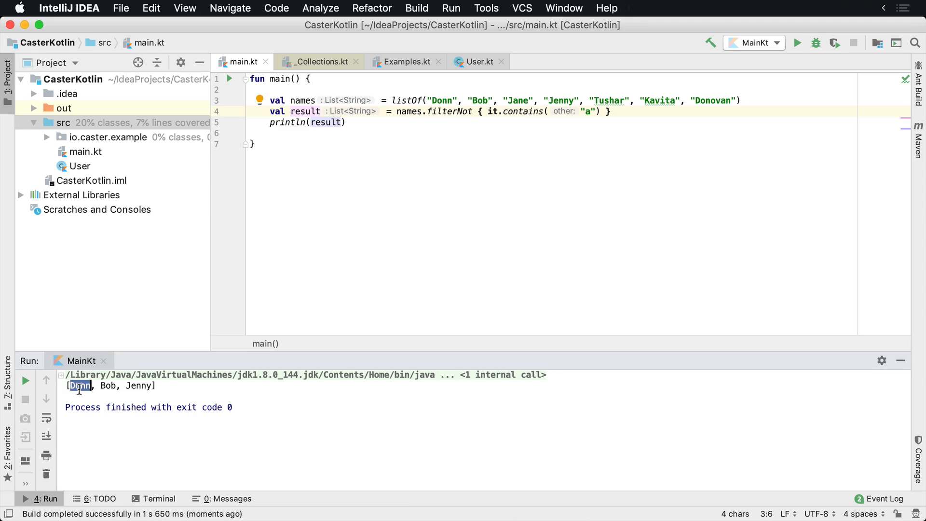
double_click(108, 385)
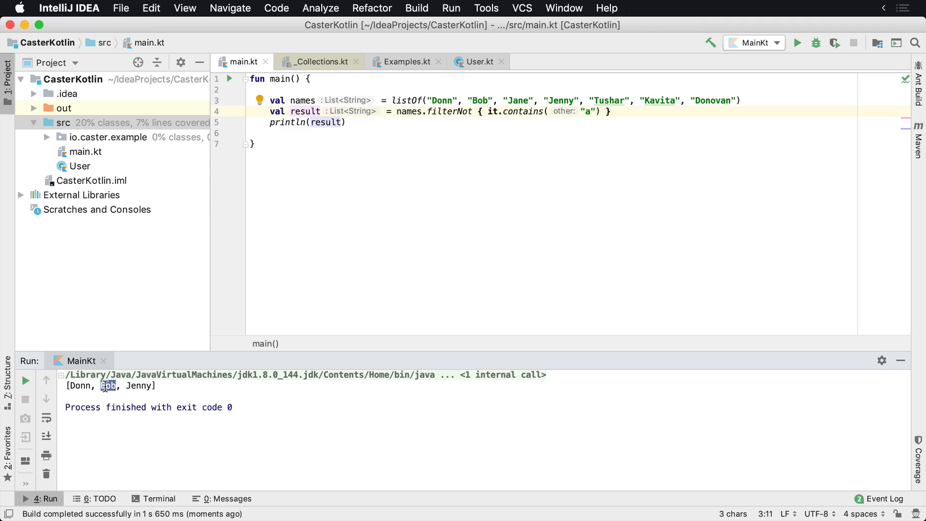
double_click(139, 386)
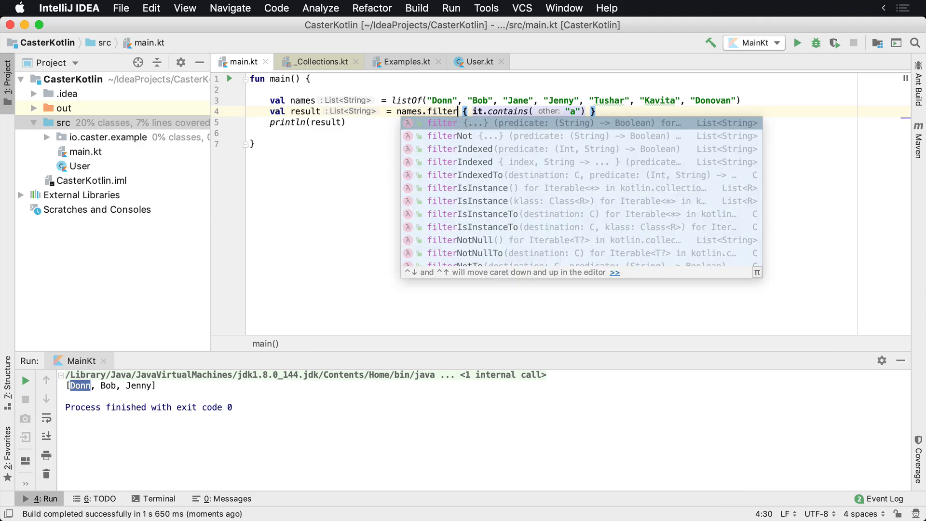
- Rerun MainKt using filter so it prints [Jane, Tushar, Kavita, Donovan]
key(escape)
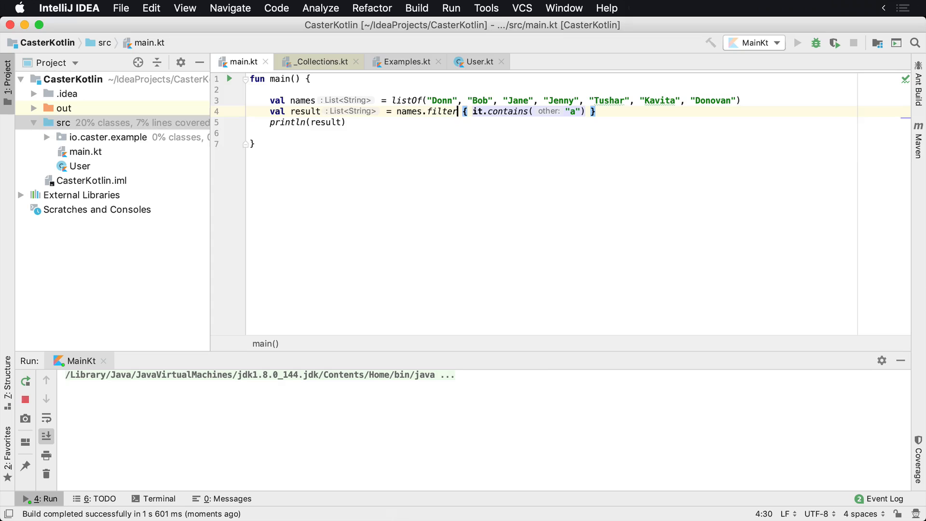
click(797, 42)
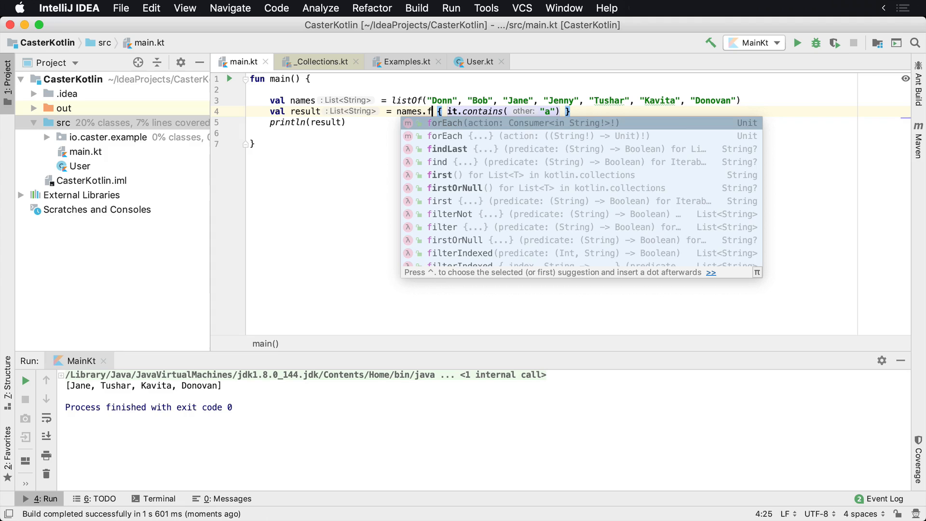
- Retype 'ilter' to restore filterNot on line 4, then select the word filterNot
text(ilterNot)
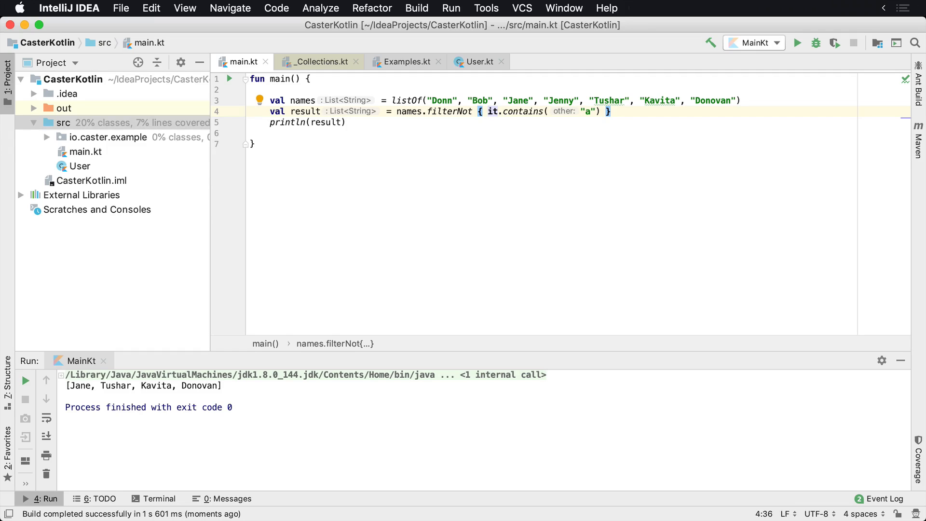
click(481, 111)
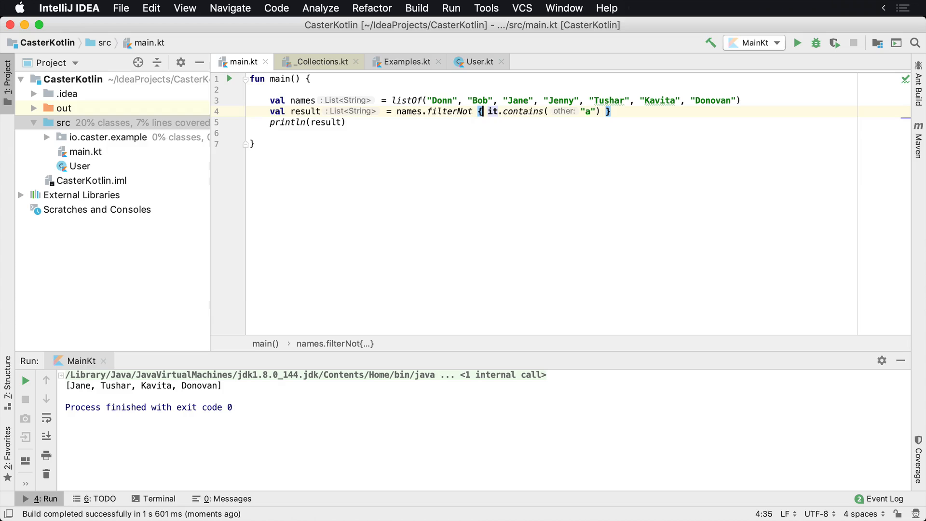
double_click(449, 111)
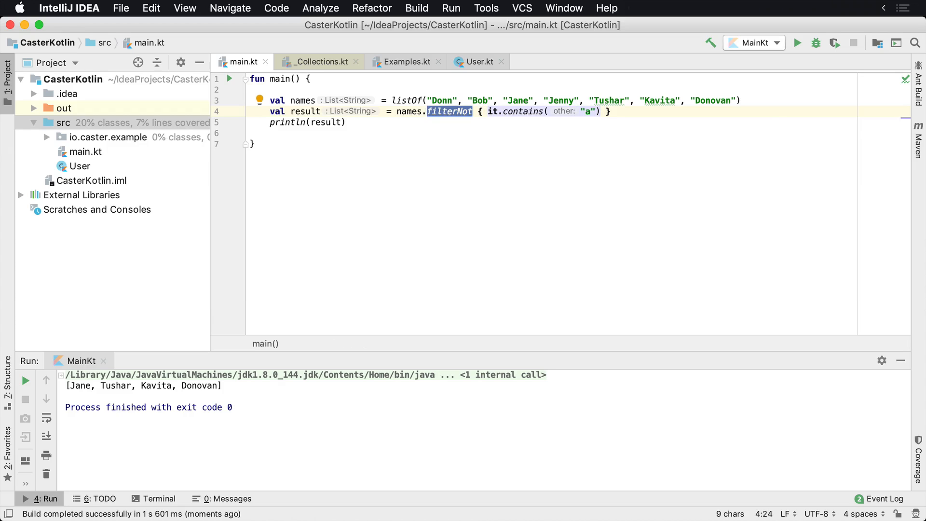